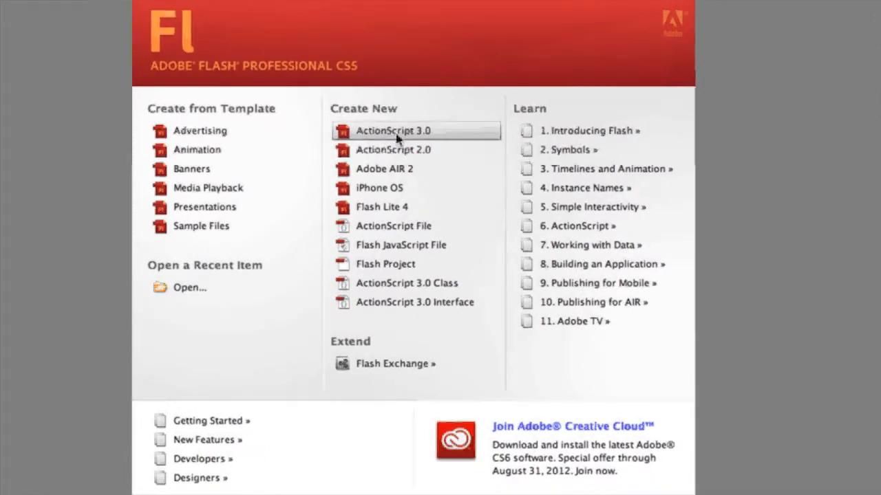
pyautogui.moveTo(386, 132)
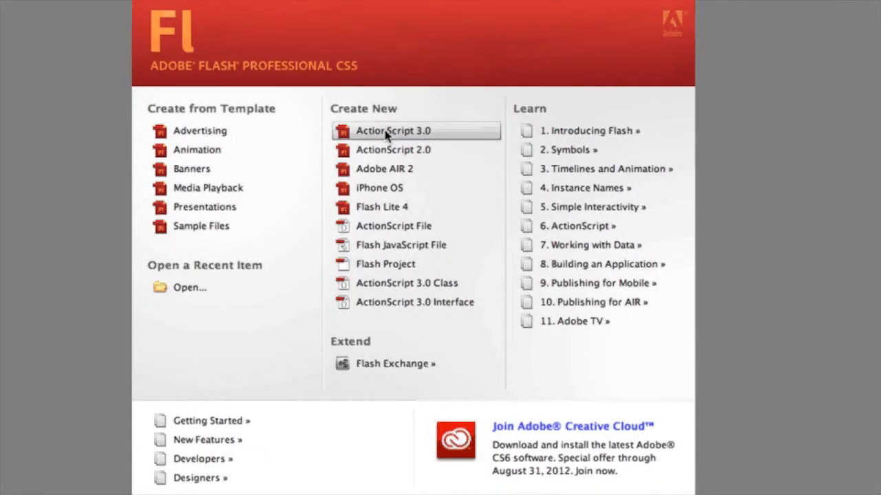
# Start a new blank ActionScript 3.0 document from the Welcome screen
pyautogui.click(394, 131)
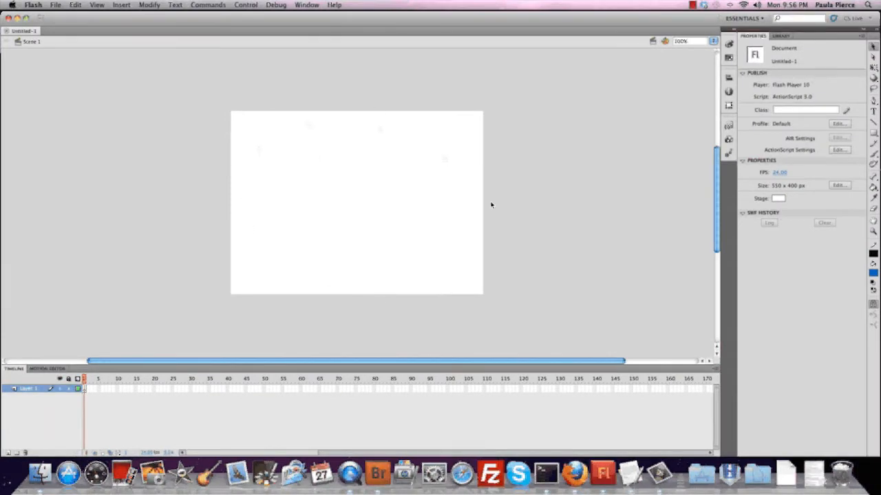
pyautogui.moveTo(368, 263)
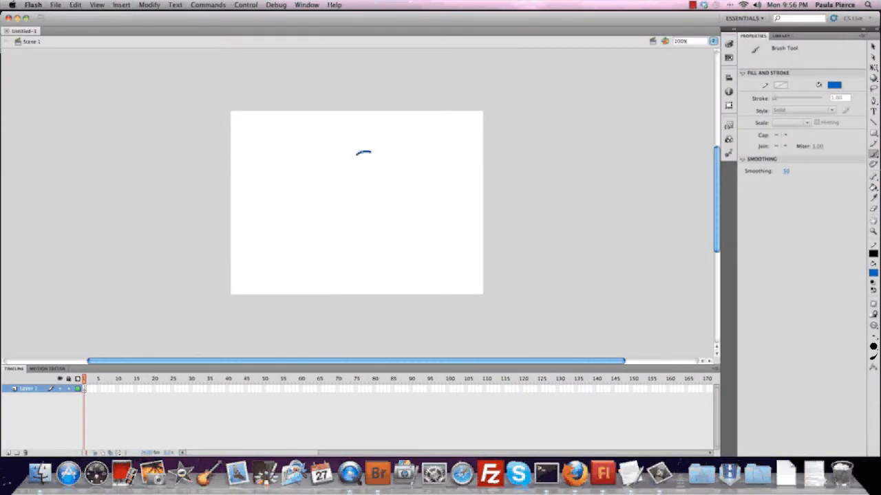
# Brush a blue stick figure: oval head, body, two legs and extra strokes near stage centre
pyautogui.moveTo(363, 153); pyautogui.dragTo(363, 172)
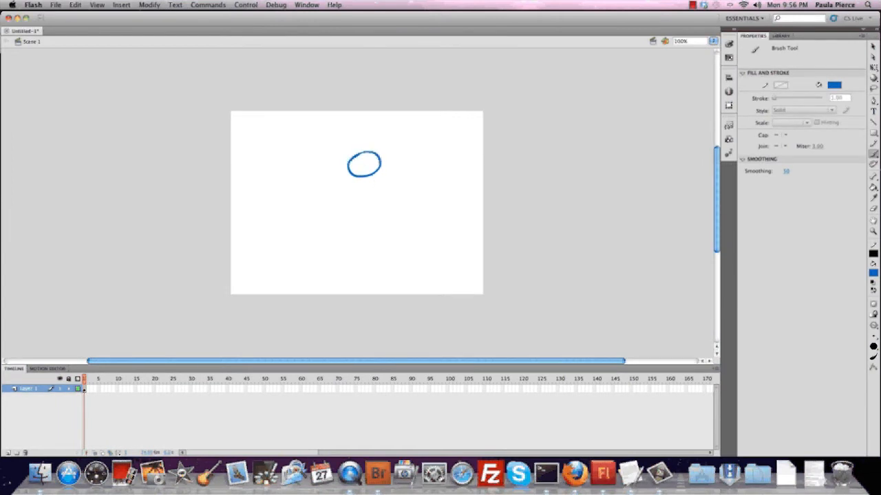
pyautogui.moveTo(363, 176); pyautogui.dragTo(363, 213)
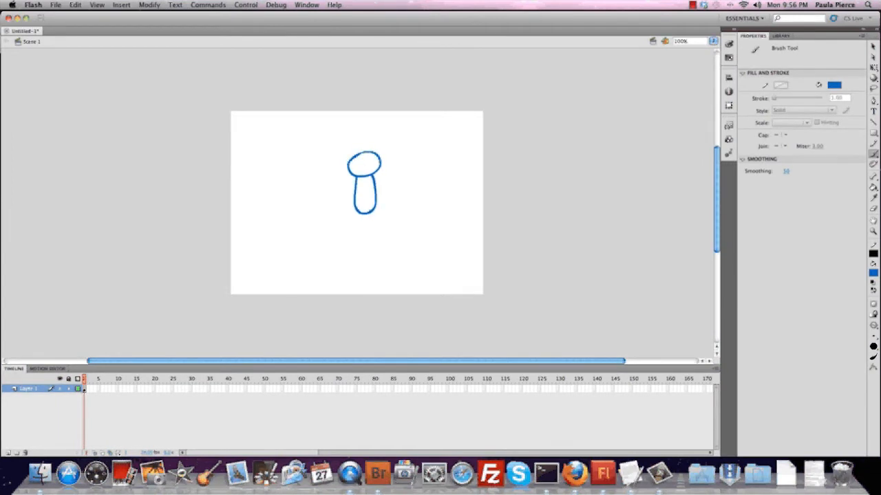
pyautogui.moveTo(368, 214); pyautogui.dragTo(369, 241)
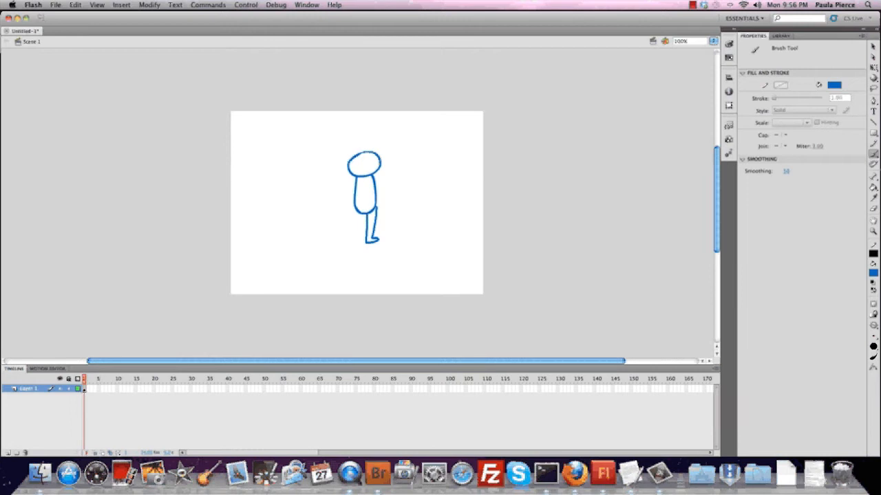
pyautogui.moveTo(364, 214); pyautogui.dragTo(369, 240)
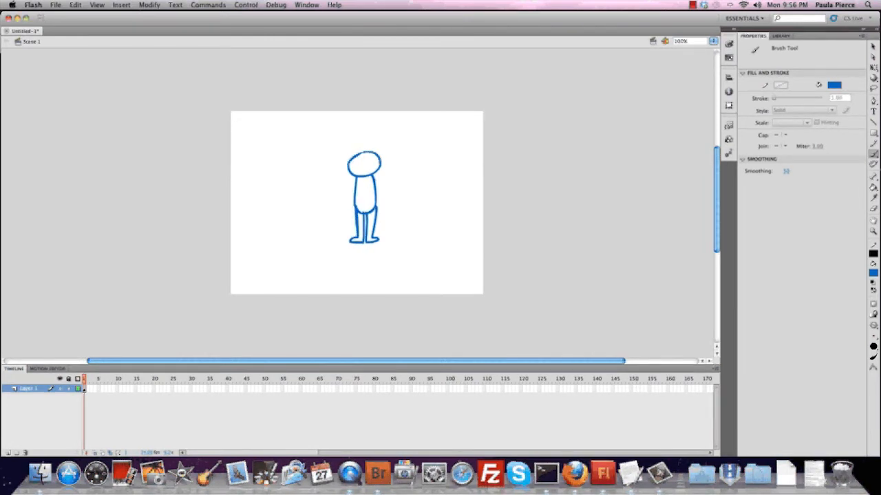
pyautogui.moveTo(378, 176); pyautogui.dragTo(396, 193)
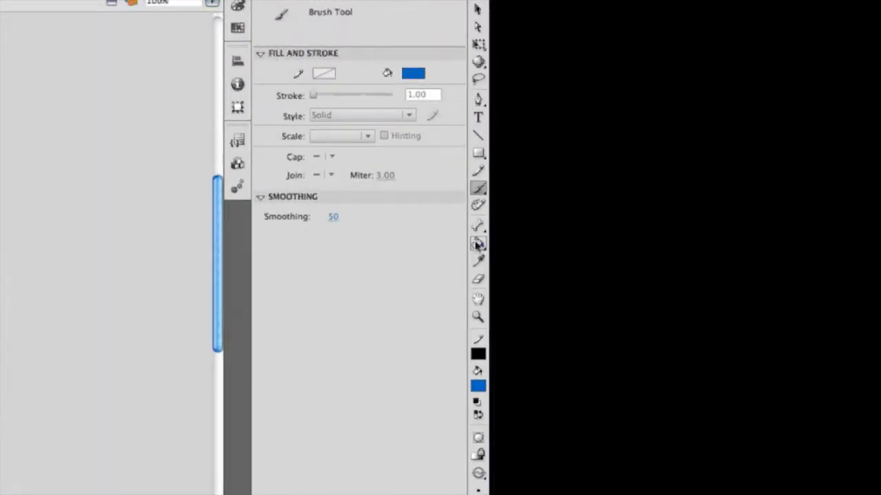
# Switch to the Paint Bucket and choose a light blue fill colour from the swatches
pyautogui.click(477, 242)
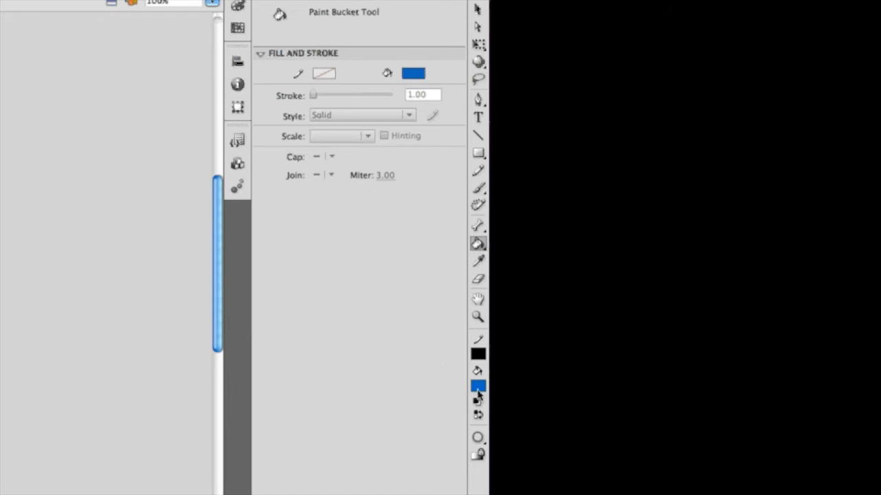
pyautogui.click(477, 382)
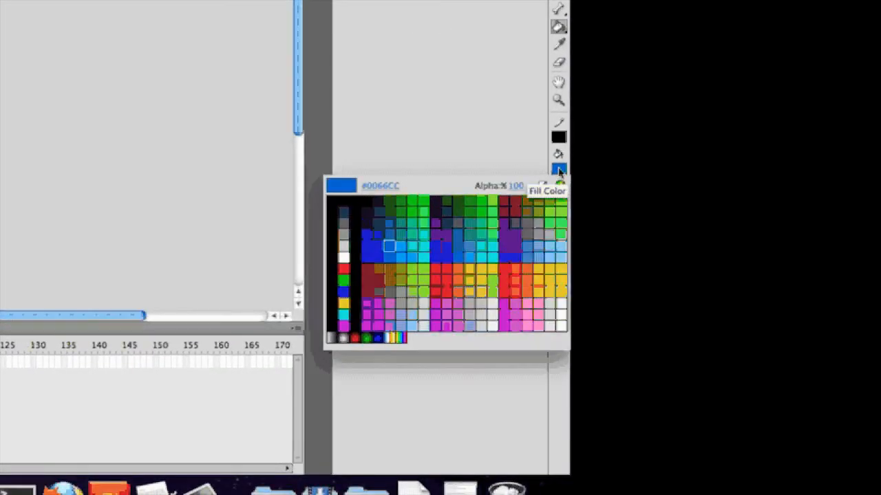
pyautogui.click(448, 249)
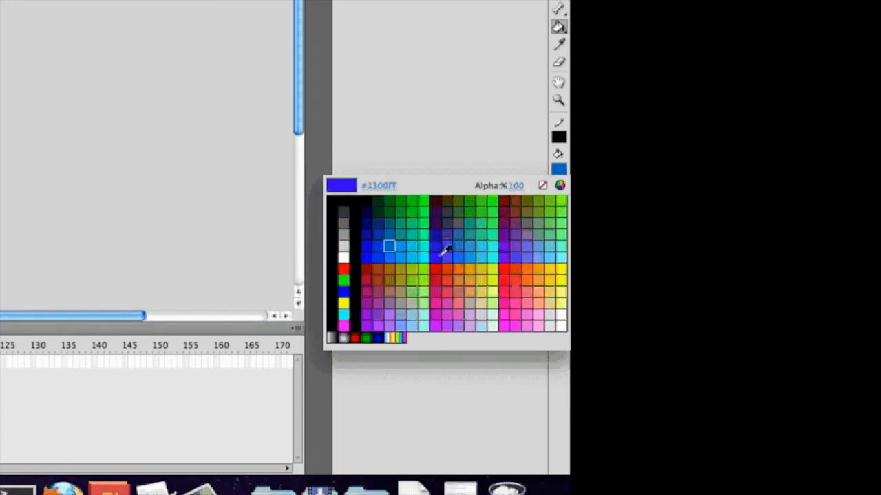
pyautogui.click(447, 249)
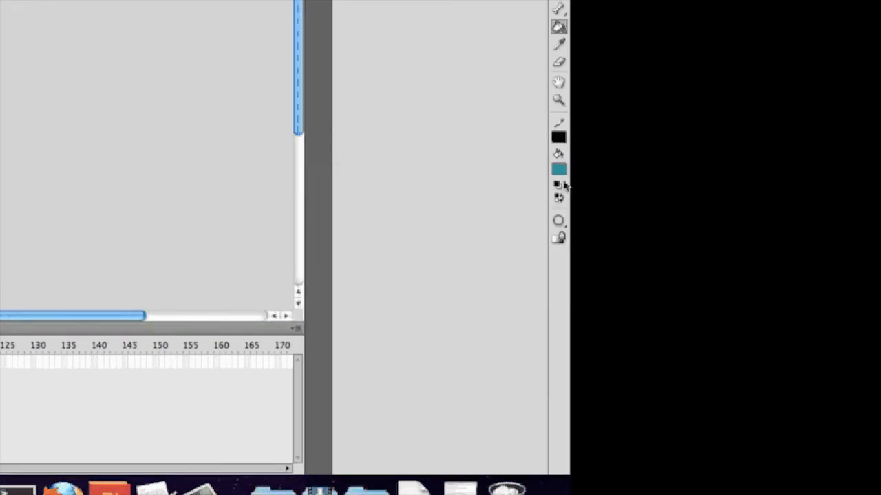
pyautogui.click(559, 168)
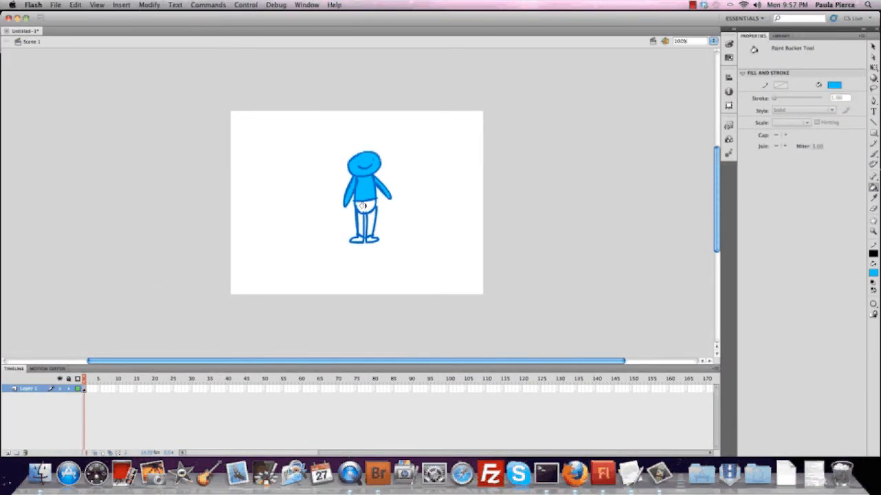
# Fill the figure's torso light blue and bring up File > Export > Export Image
pyautogui.click(363, 209)
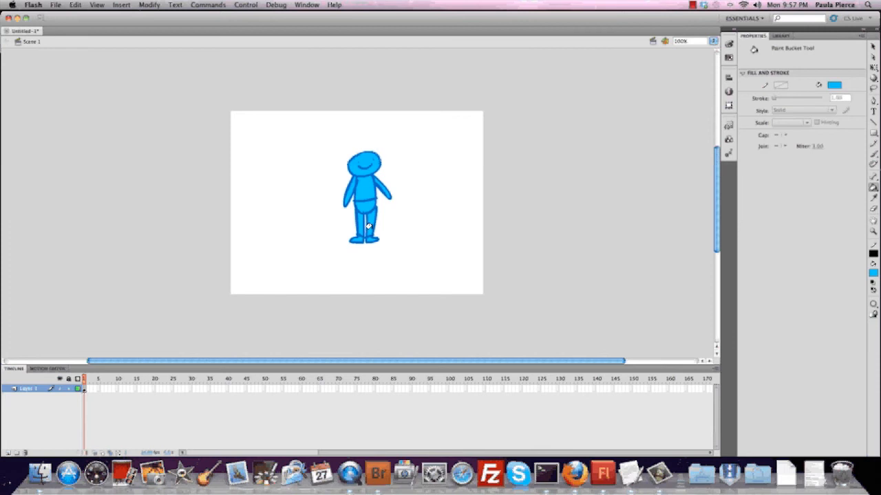
pyautogui.click(57, 6)
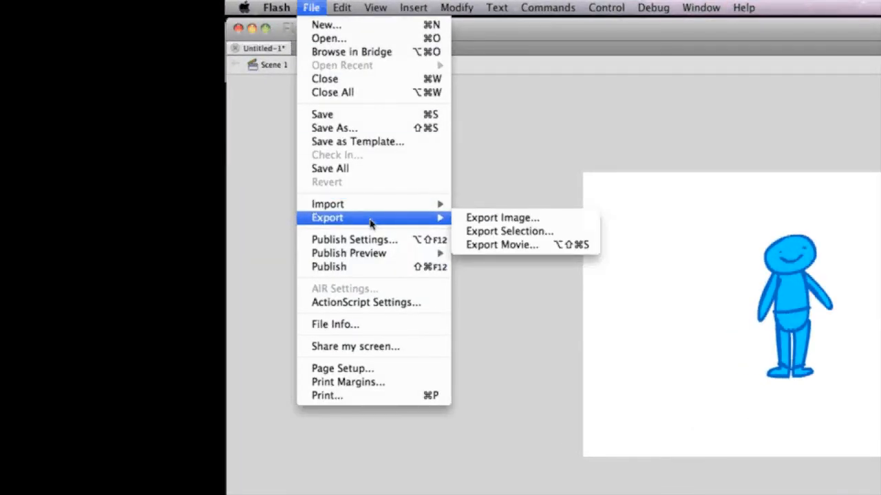
pyautogui.moveTo(488, 220)
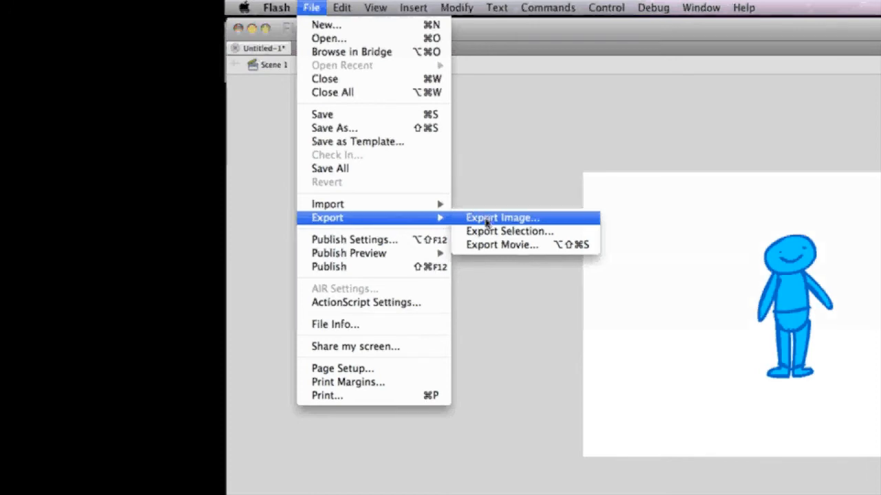
pyautogui.click(501, 218)
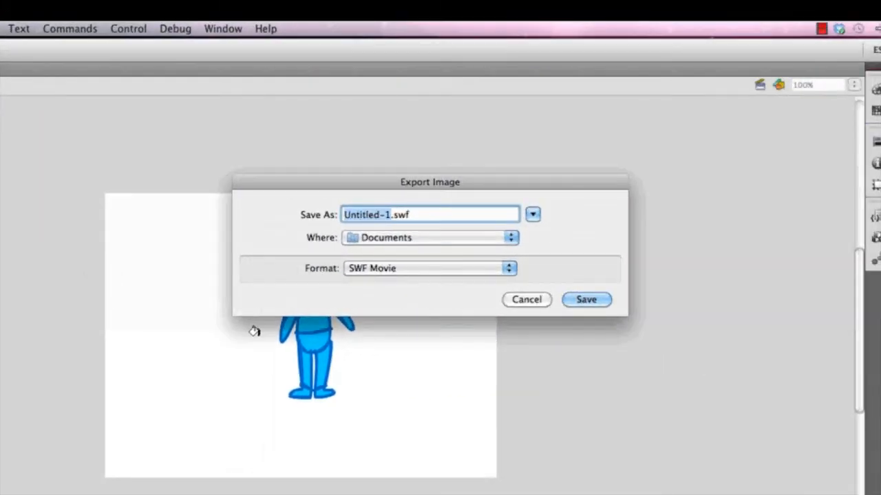
# Export as JPEG Image named name.jpg, saving to reach the JPEG settings
pyautogui.click(430, 269)
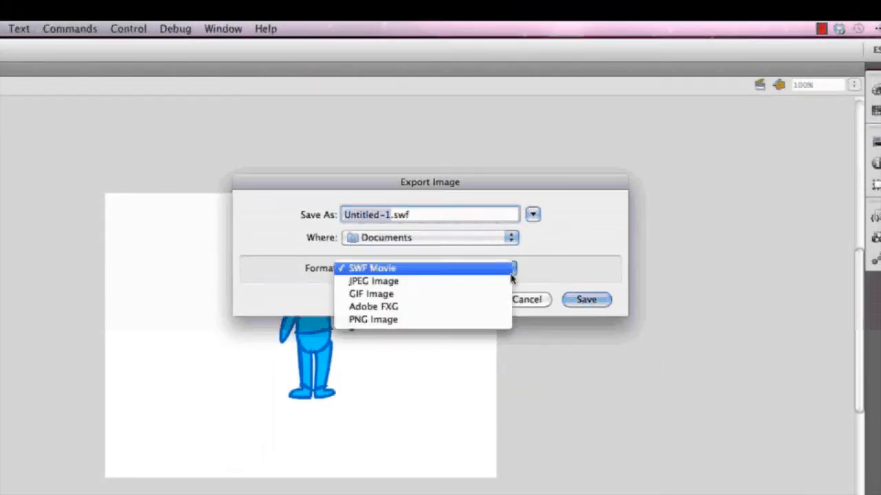
pyautogui.moveTo(473, 308)
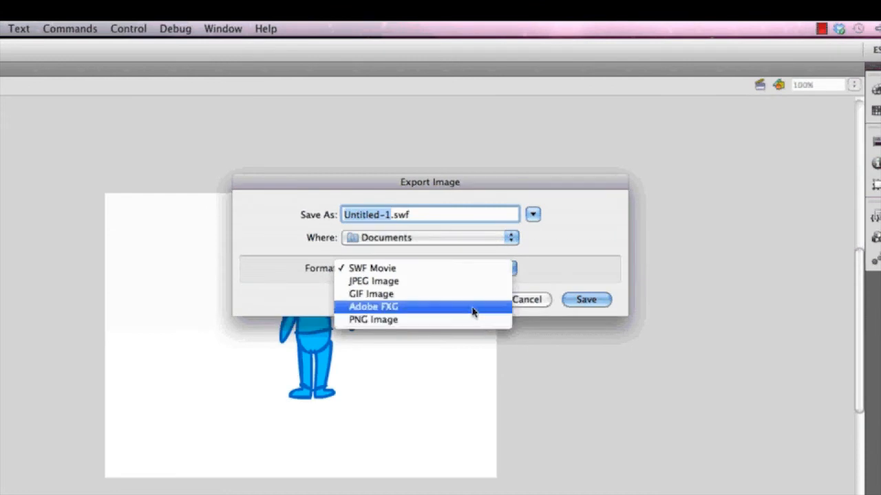
pyautogui.moveTo(450, 280)
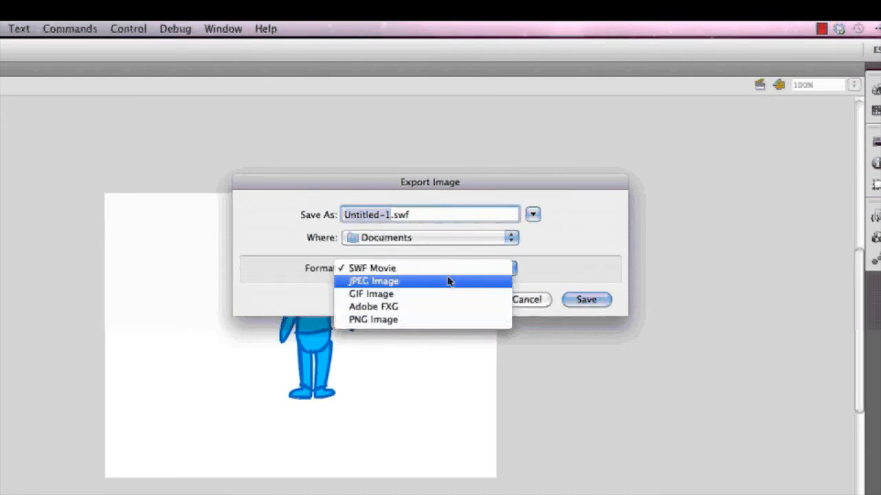
pyautogui.moveTo(455, 284)
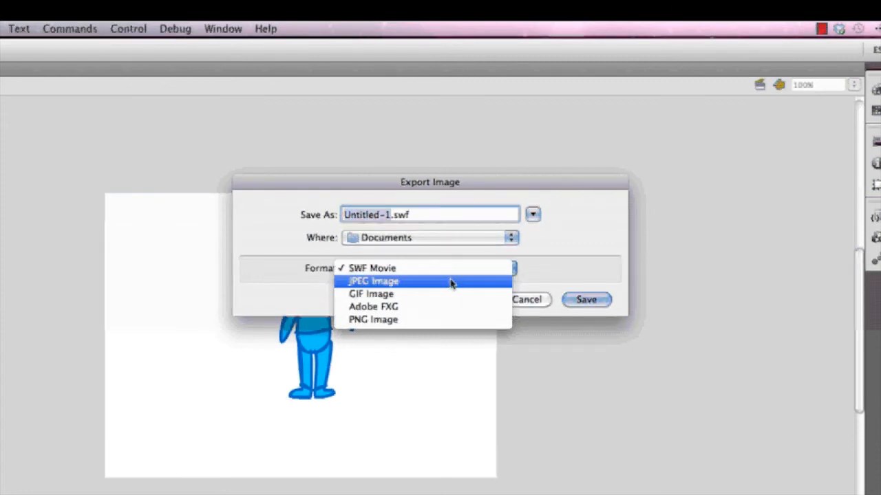
pyautogui.click(371, 281)
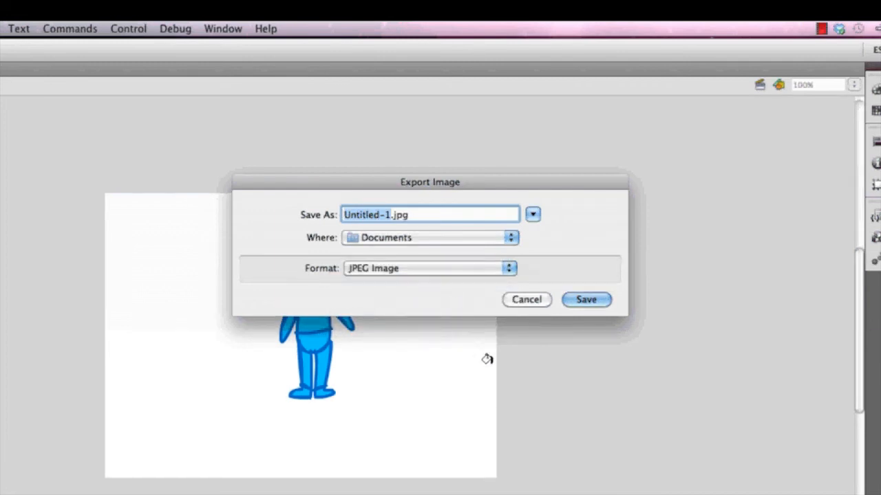
pyautogui.moveTo(509, 320)
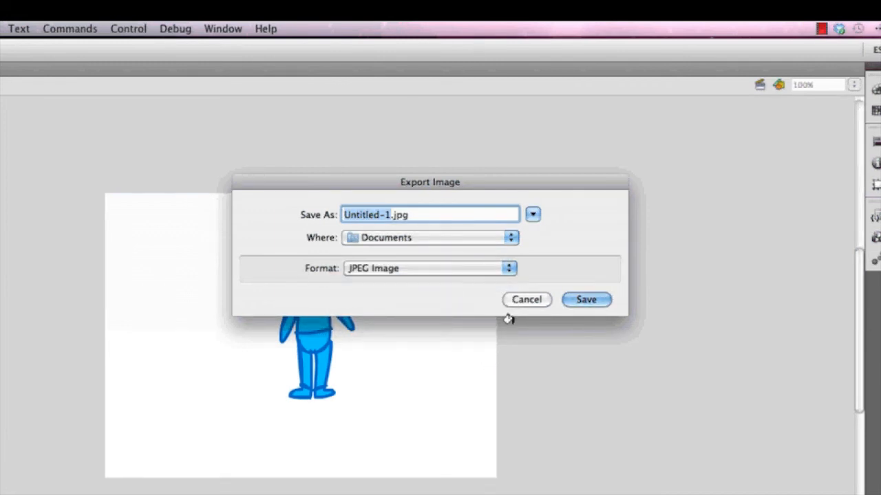
pyautogui.write('name.jpg')
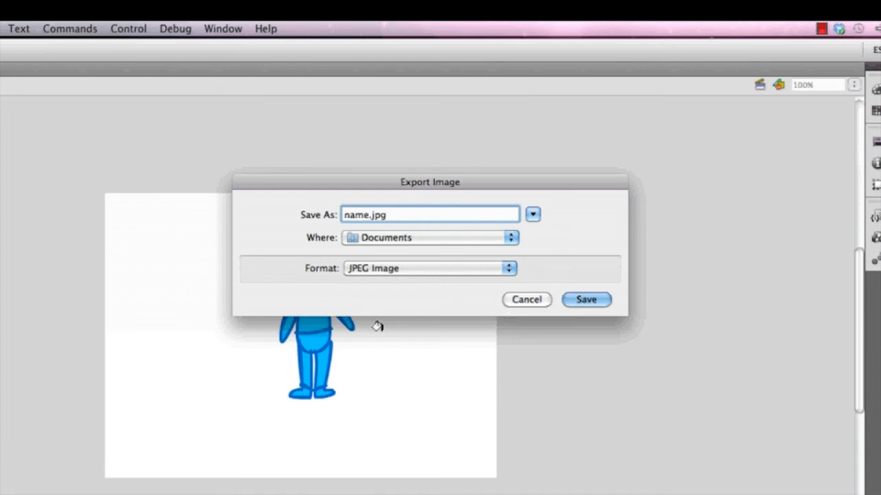
pyautogui.click(587, 300)
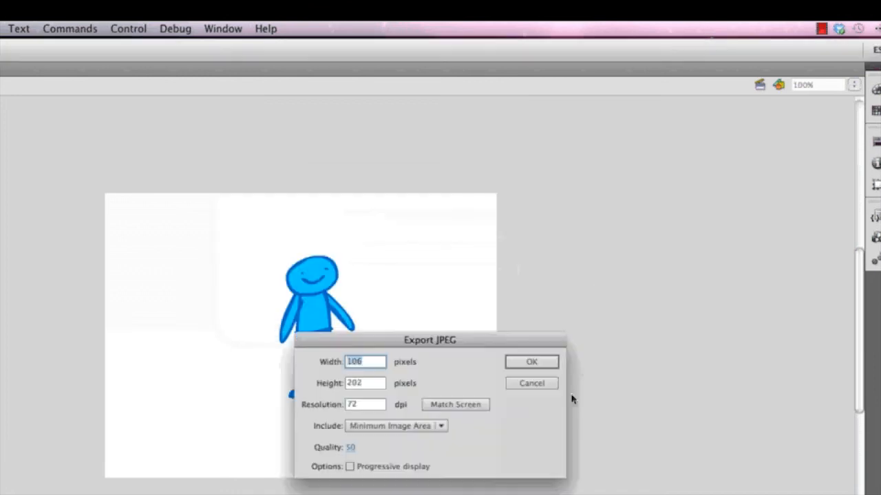